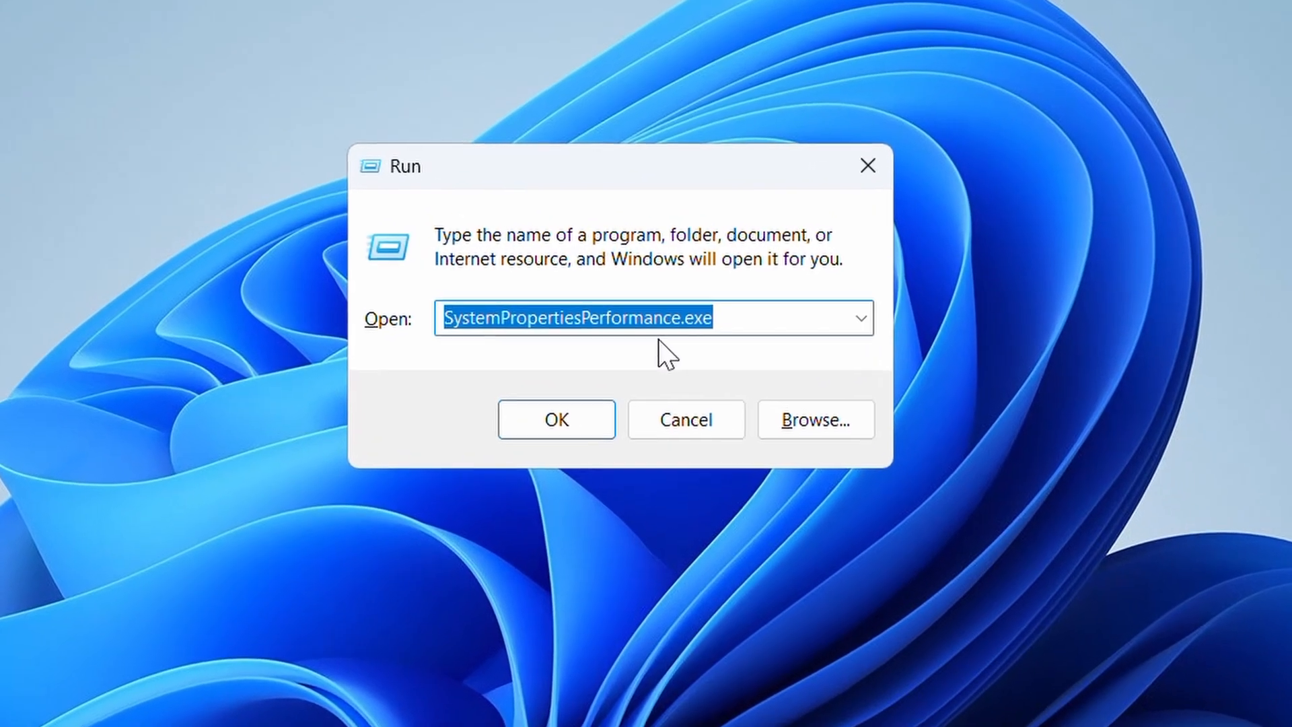
- Run SystemPropertiesPerformance.exe to open Performance Options
left_click(557, 419)
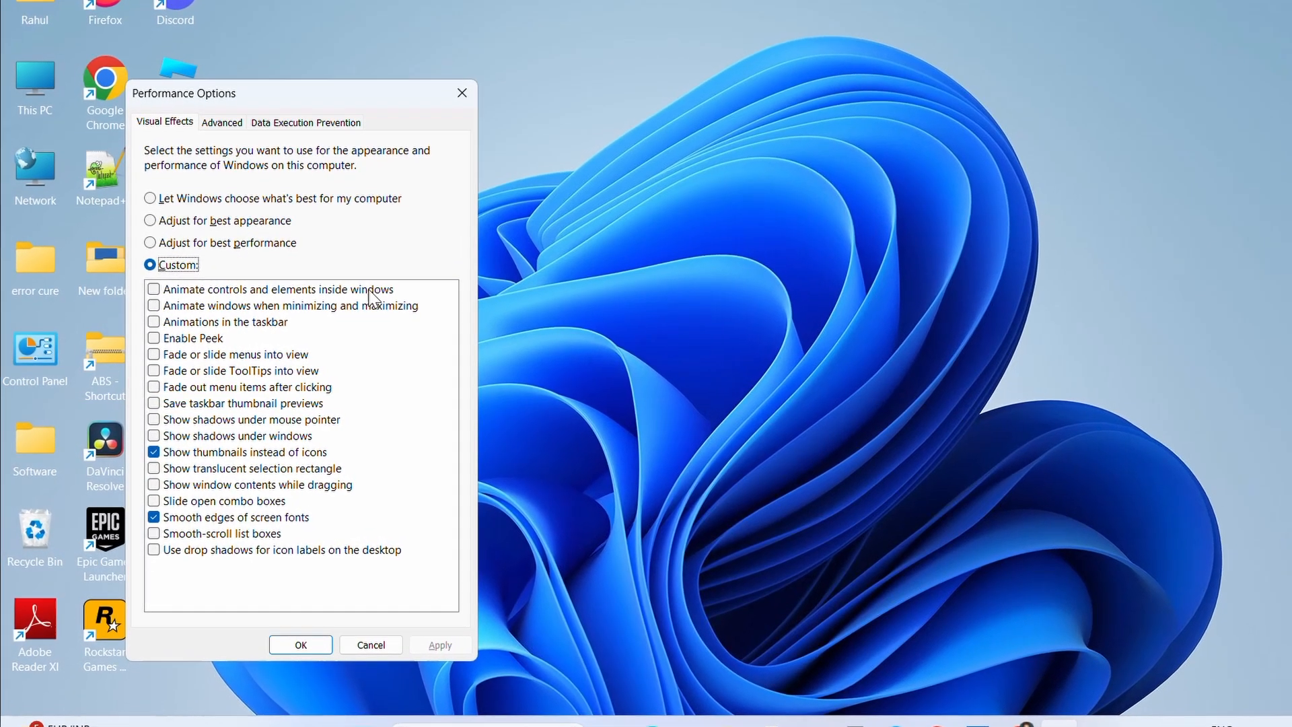
- Enable 'Animate controls and elements inside windows' and apply with OK
left_click(154, 289)
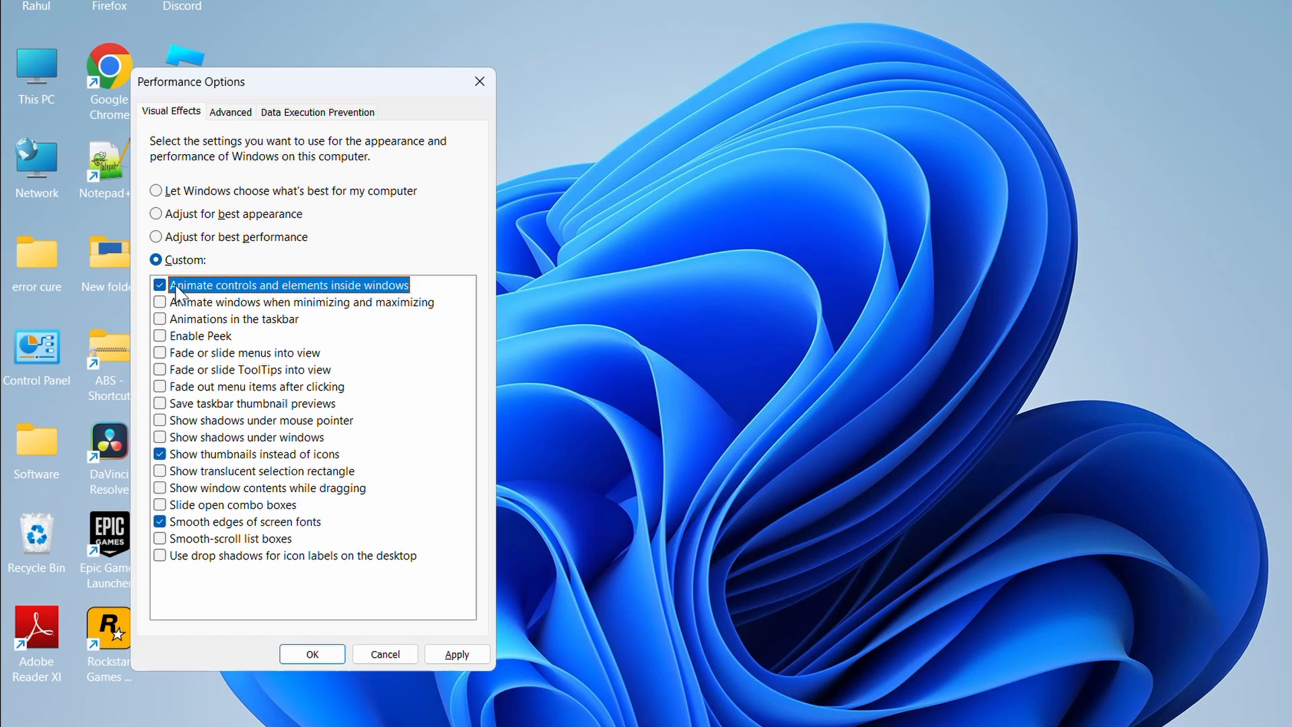
left_click(160, 285)
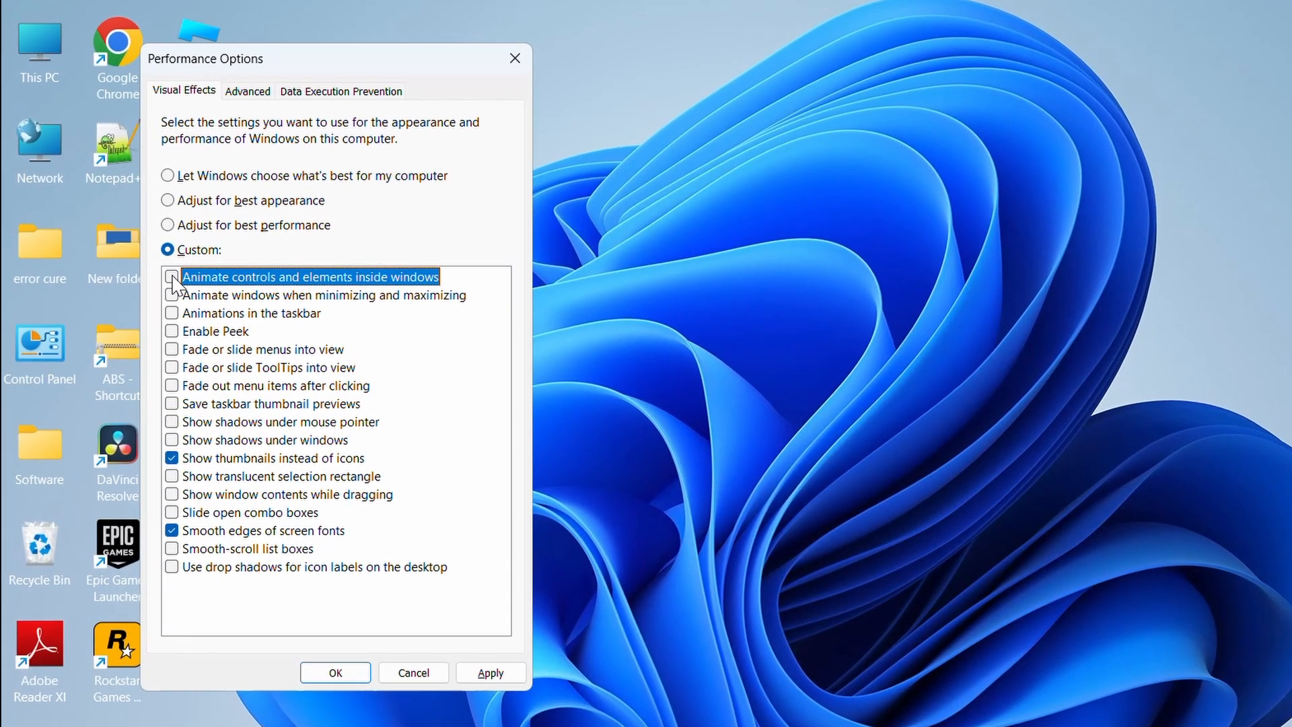
left_click(171, 277)
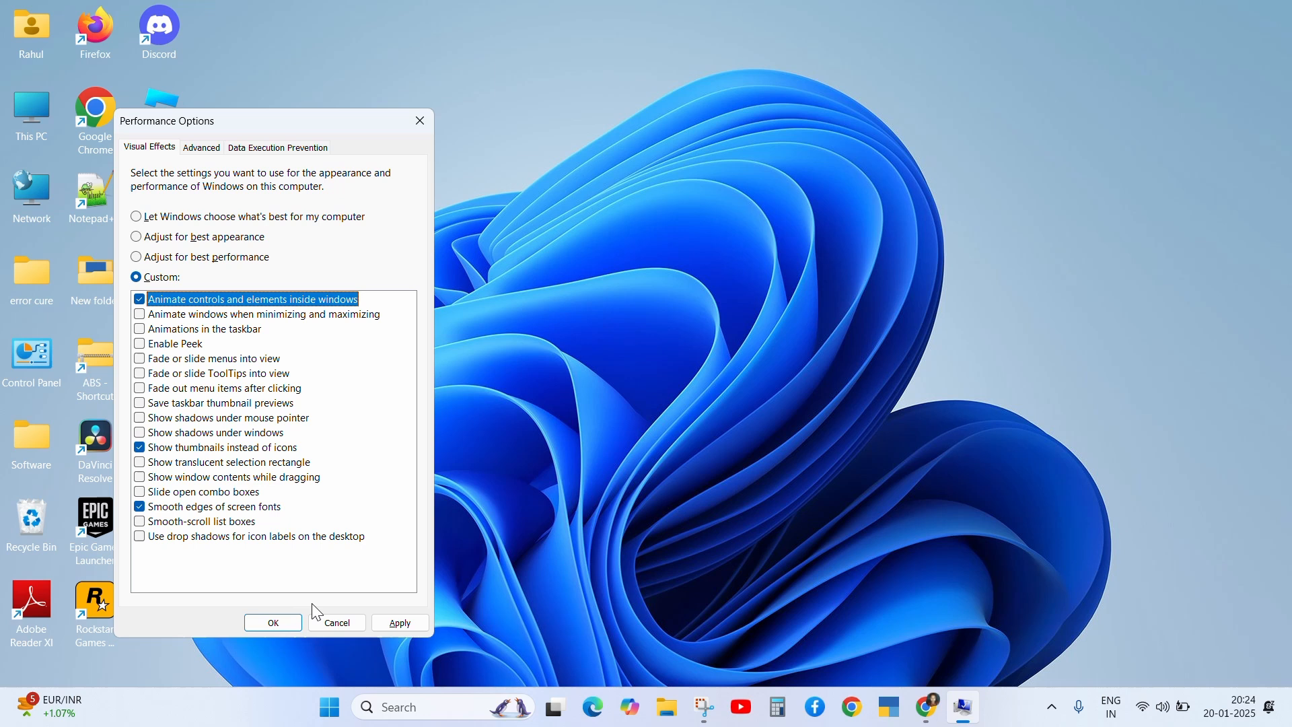
left_click(273, 623)
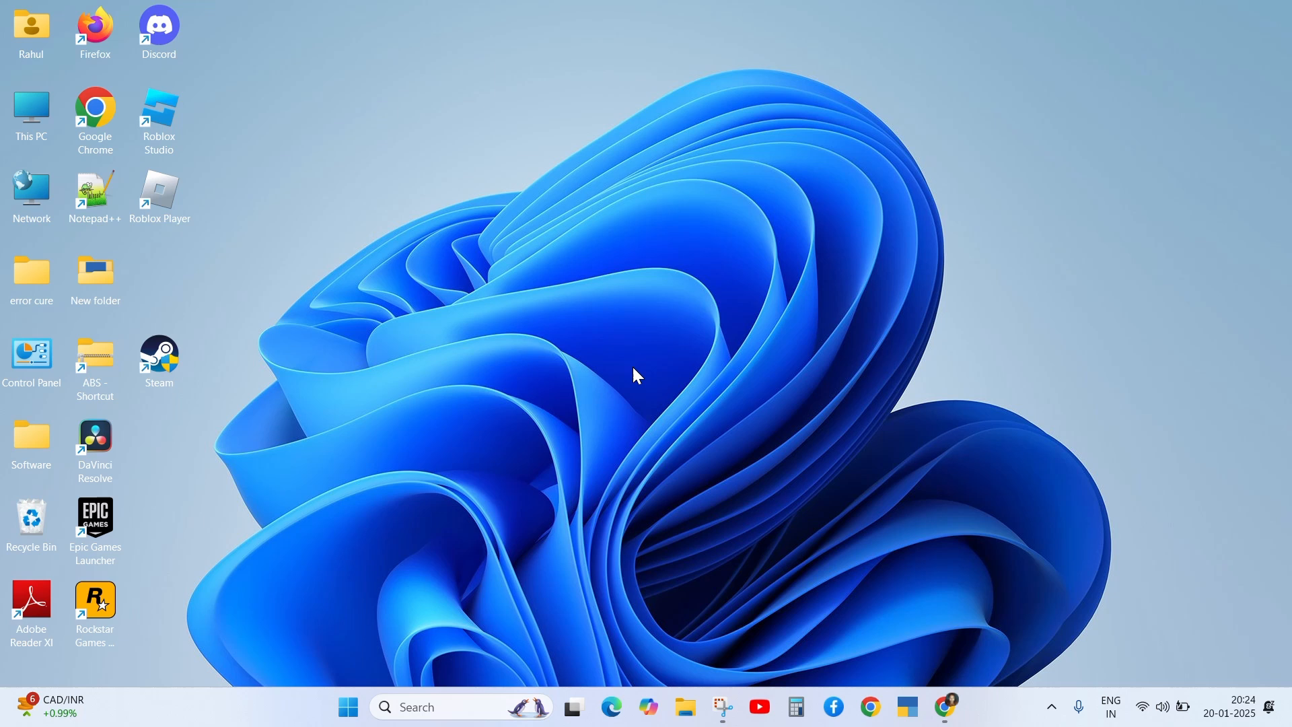
- End the Lively Wallpaper process from Task Manager
left_click(963, 706)
type("live")
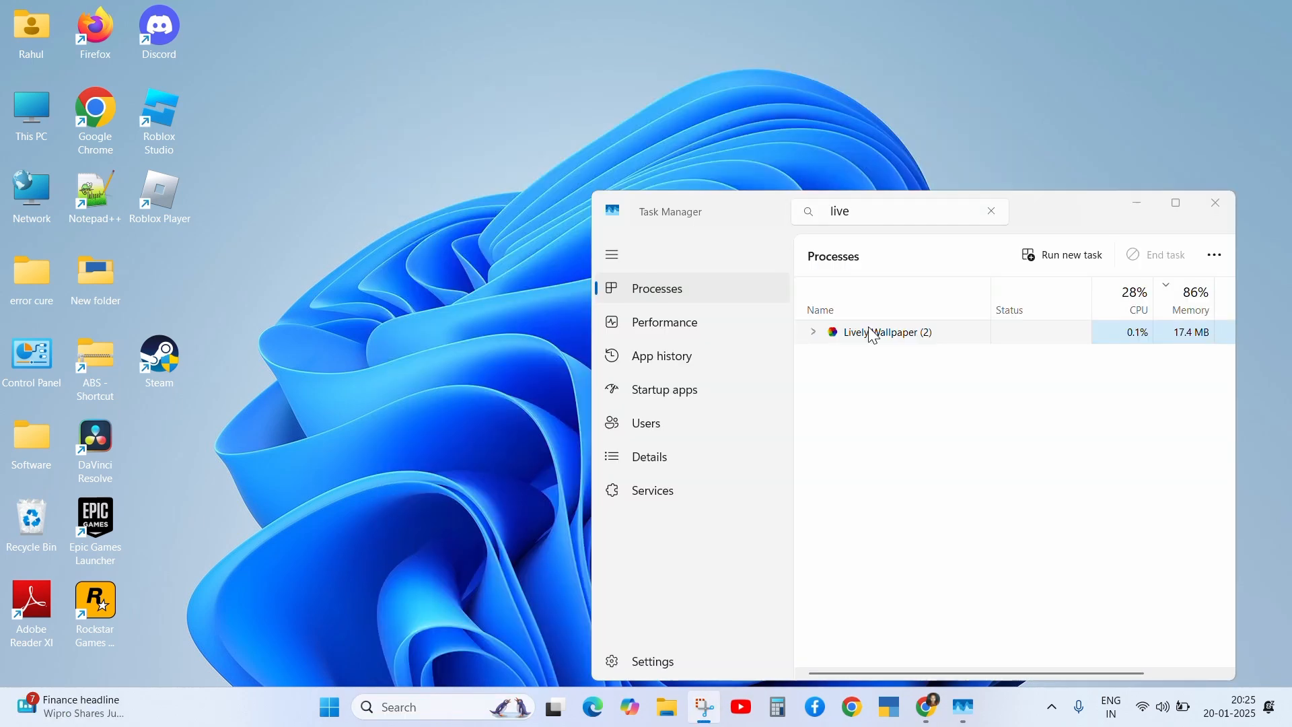
right_click(872, 333)
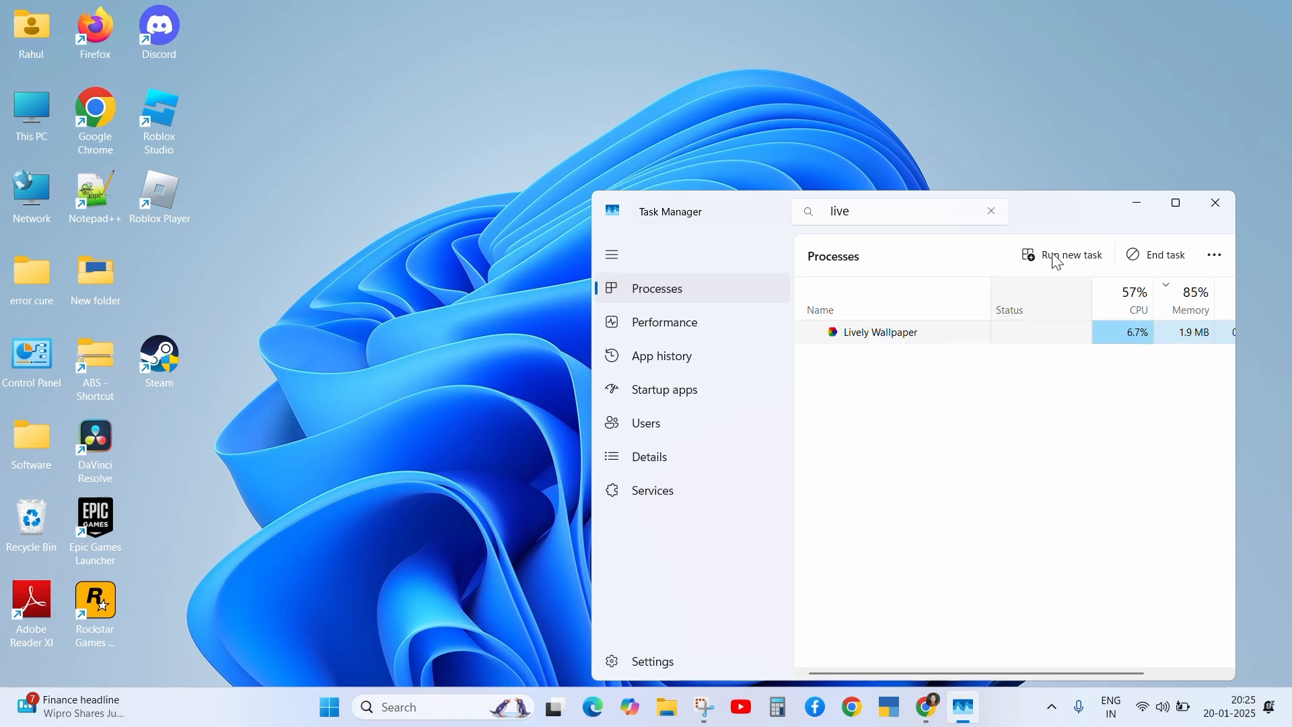
left_click(330, 707)
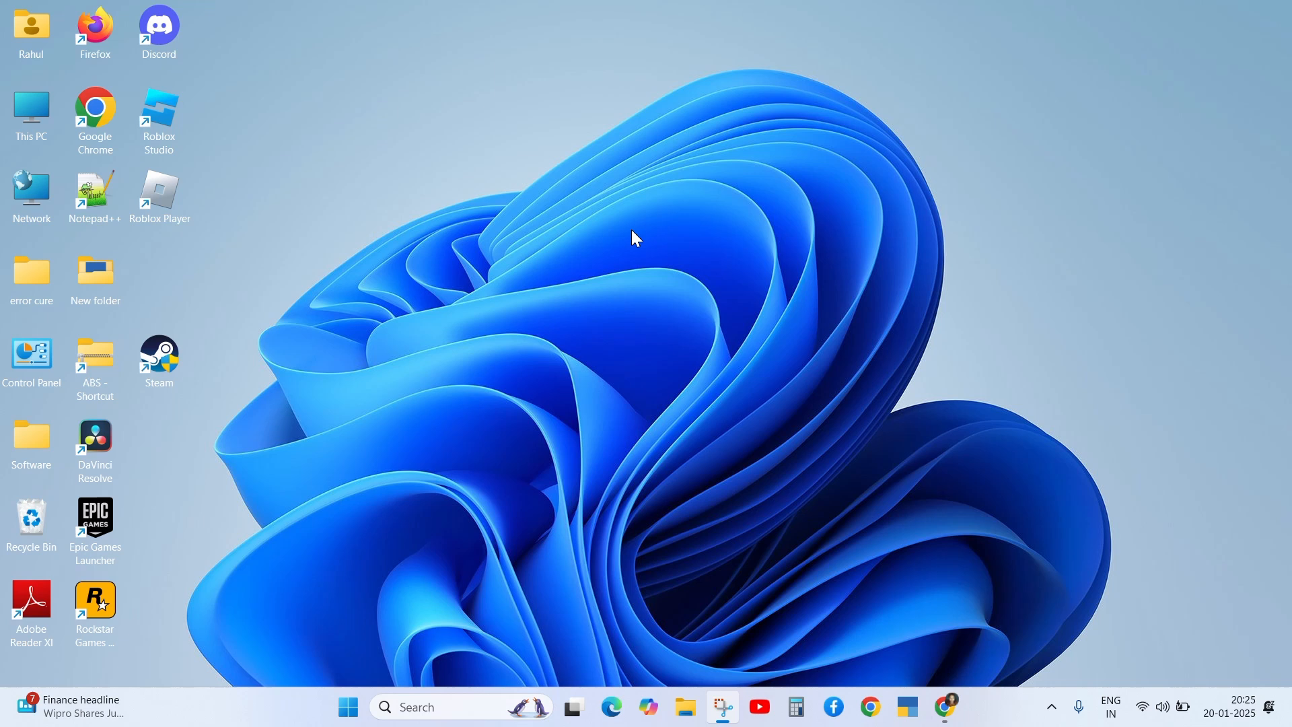
mouse_move(451, 615)
type("live")
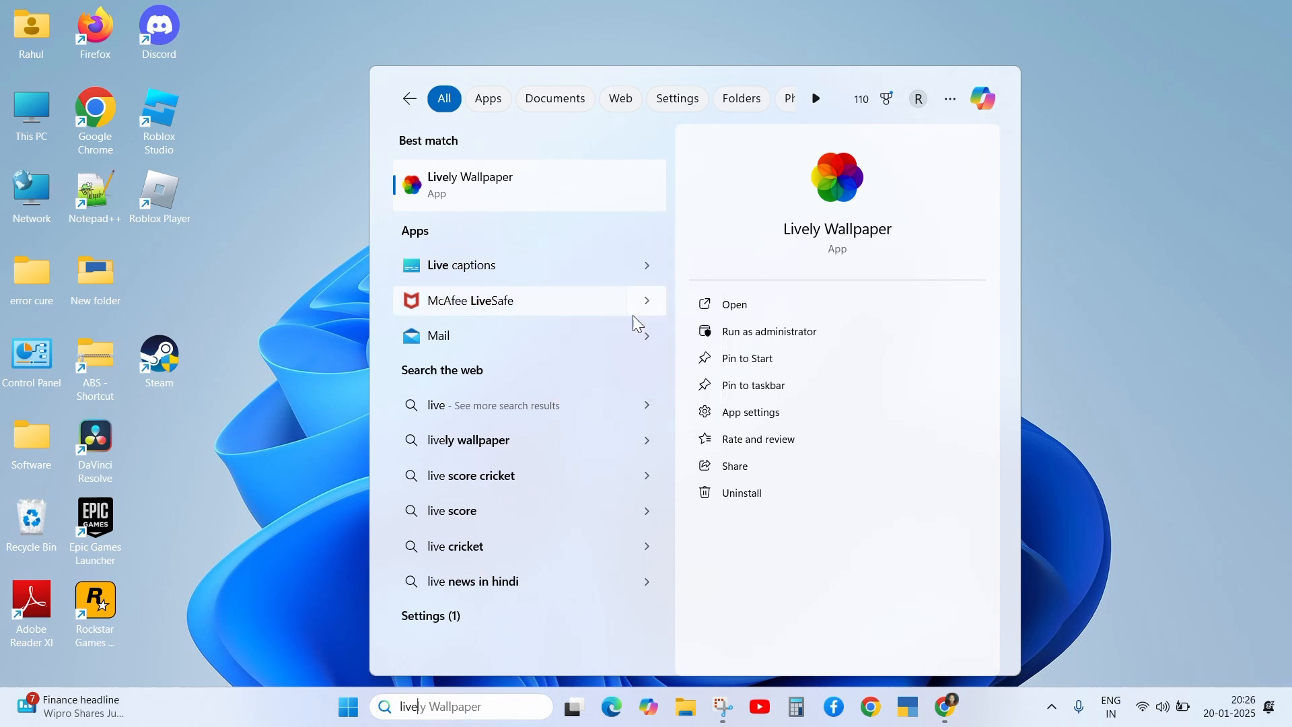
- Open Lively Wallpaper's App settings from Start search
left_click(750, 412)
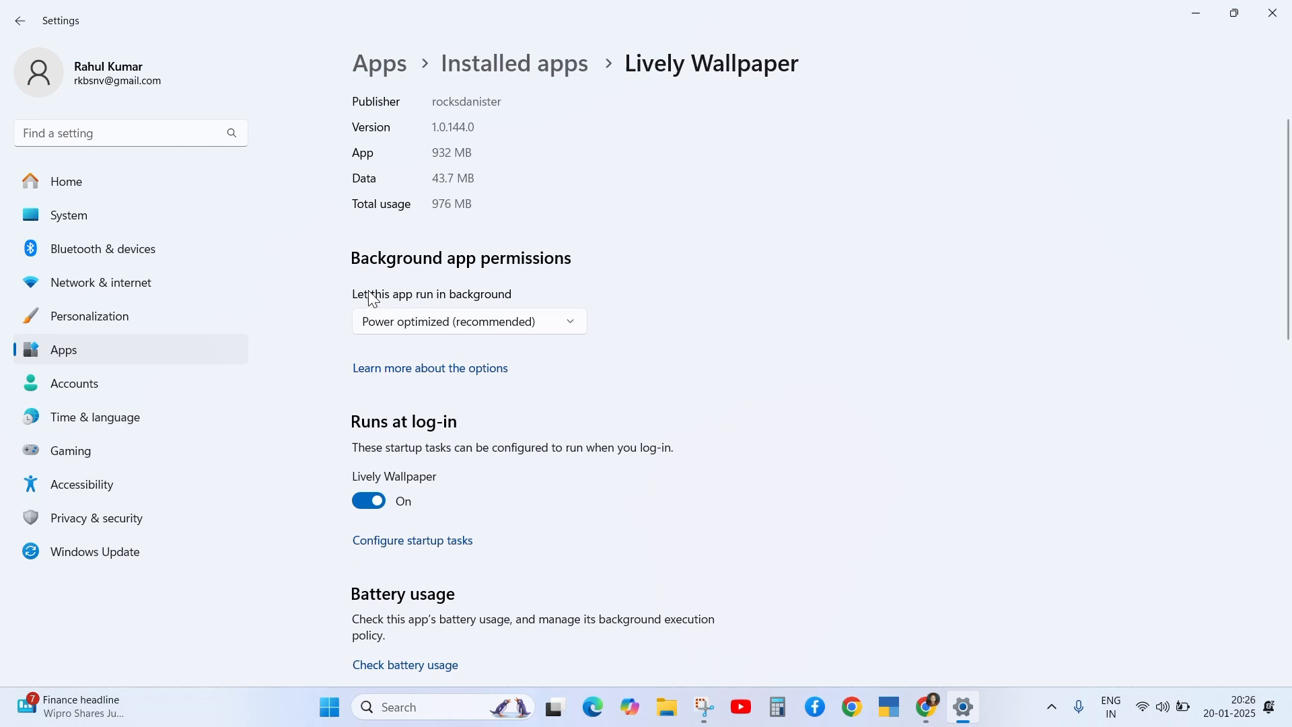
mouse_move(561, 347)
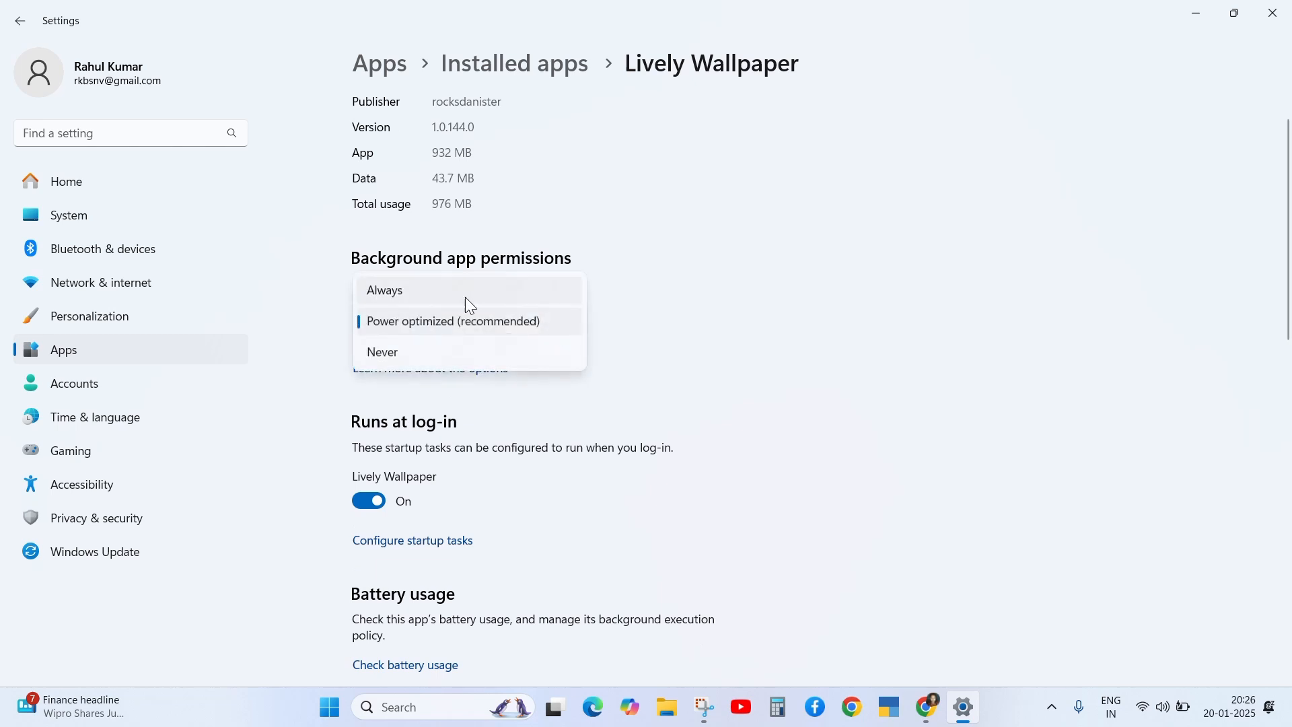
- Set Lively Wallpaper's background permission to Always and open startup tasks
left_click(384, 290)
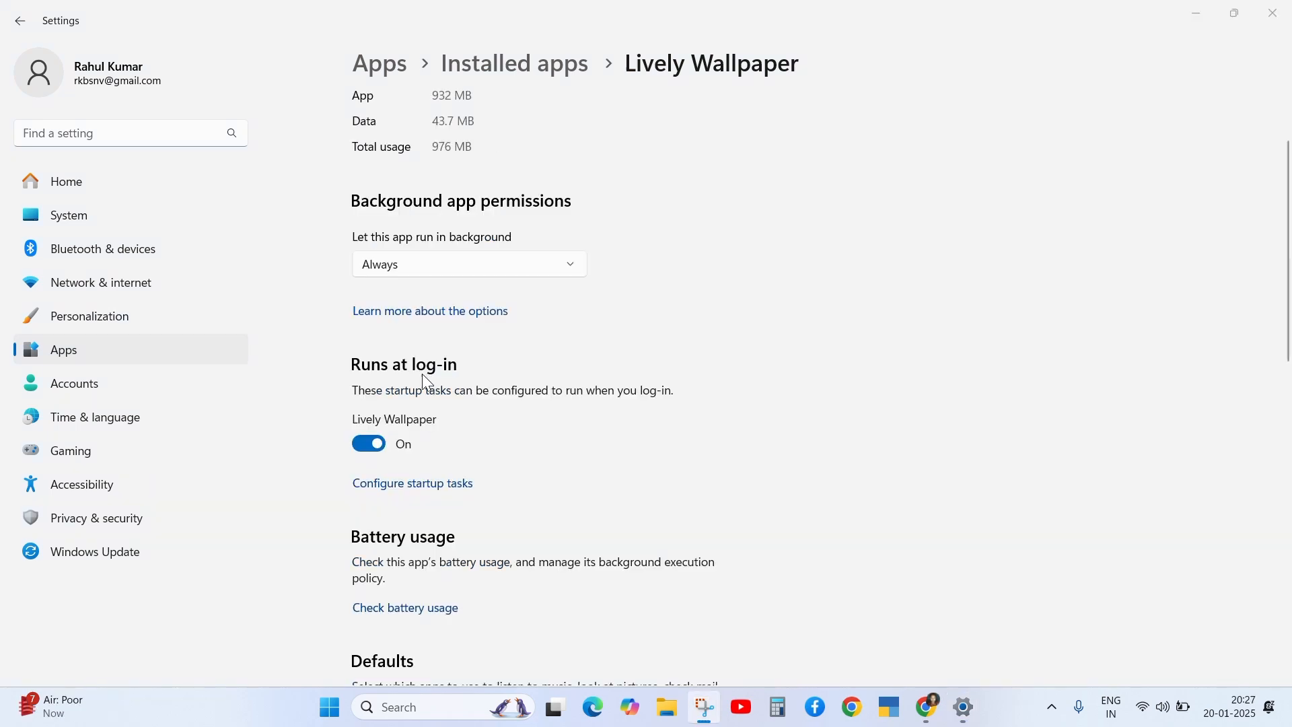
left_click(410, 483)
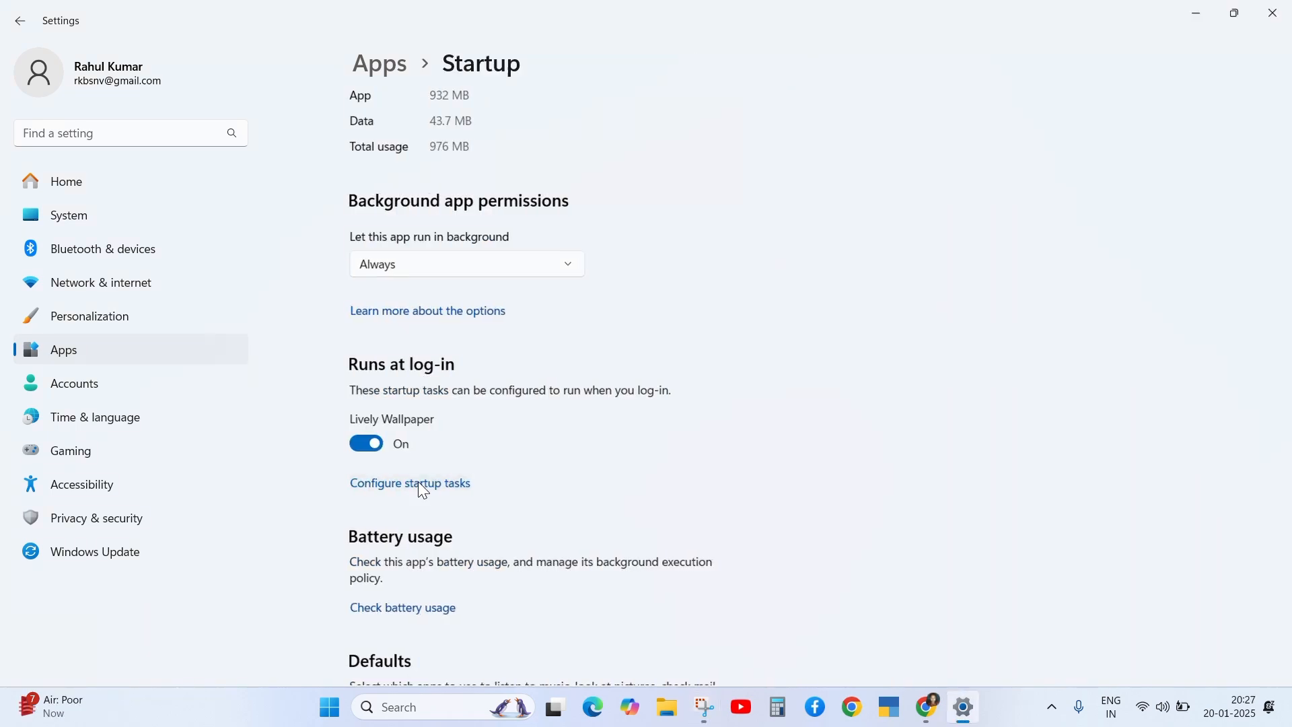
- Turn Lively Wallpaper's startup toggle off, then back on, in Startup apps
left_click(410, 483)
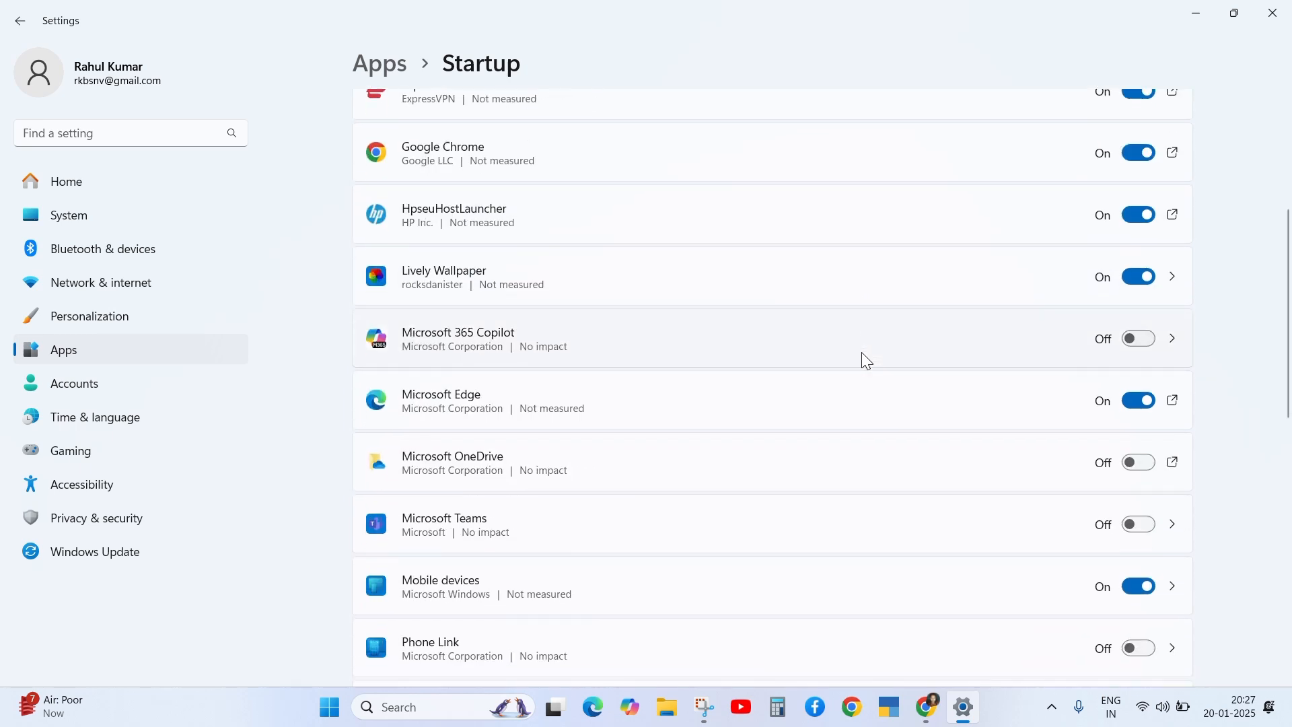
scroll("down", 3)
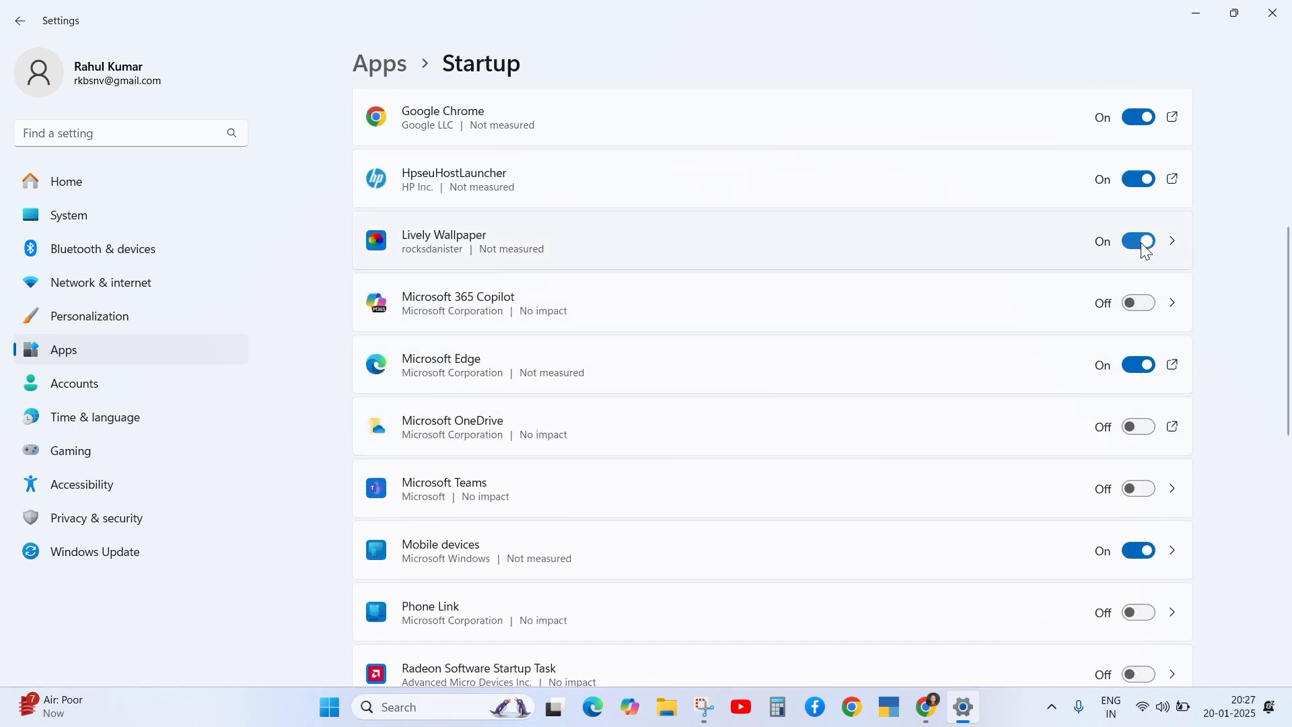
left_click(1139, 241)
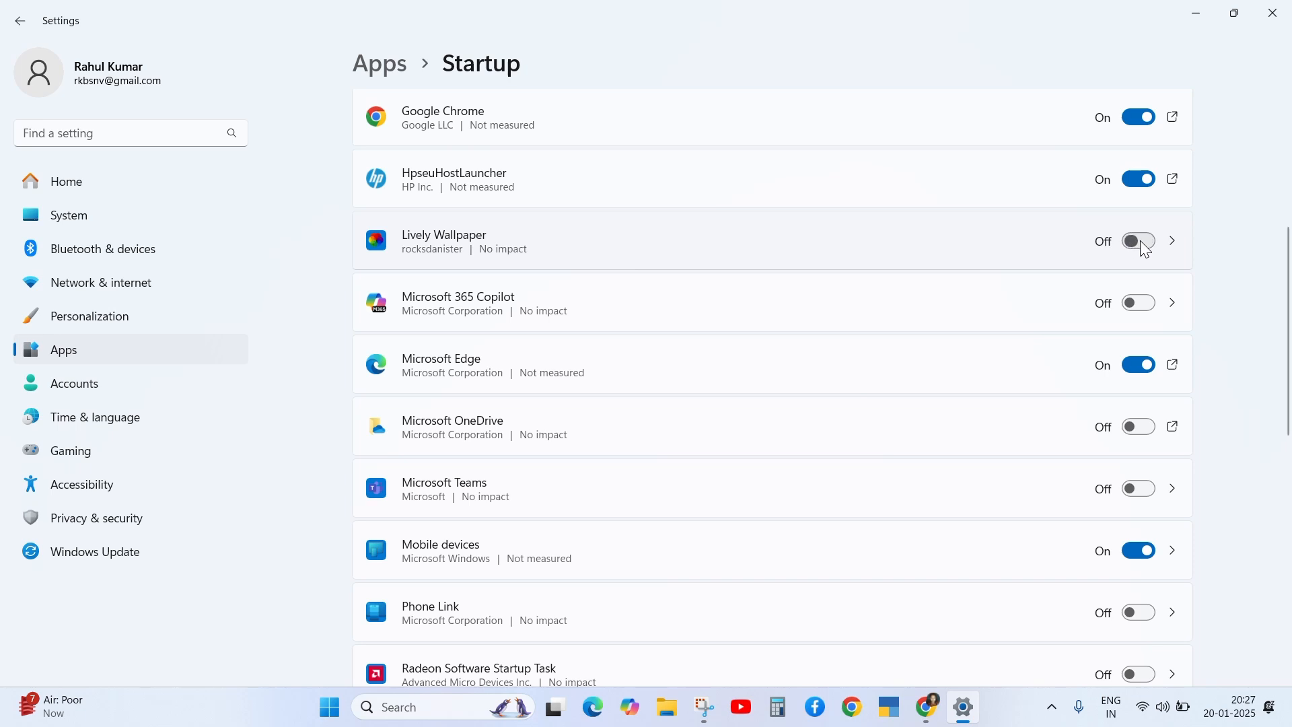
left_click(1138, 241)
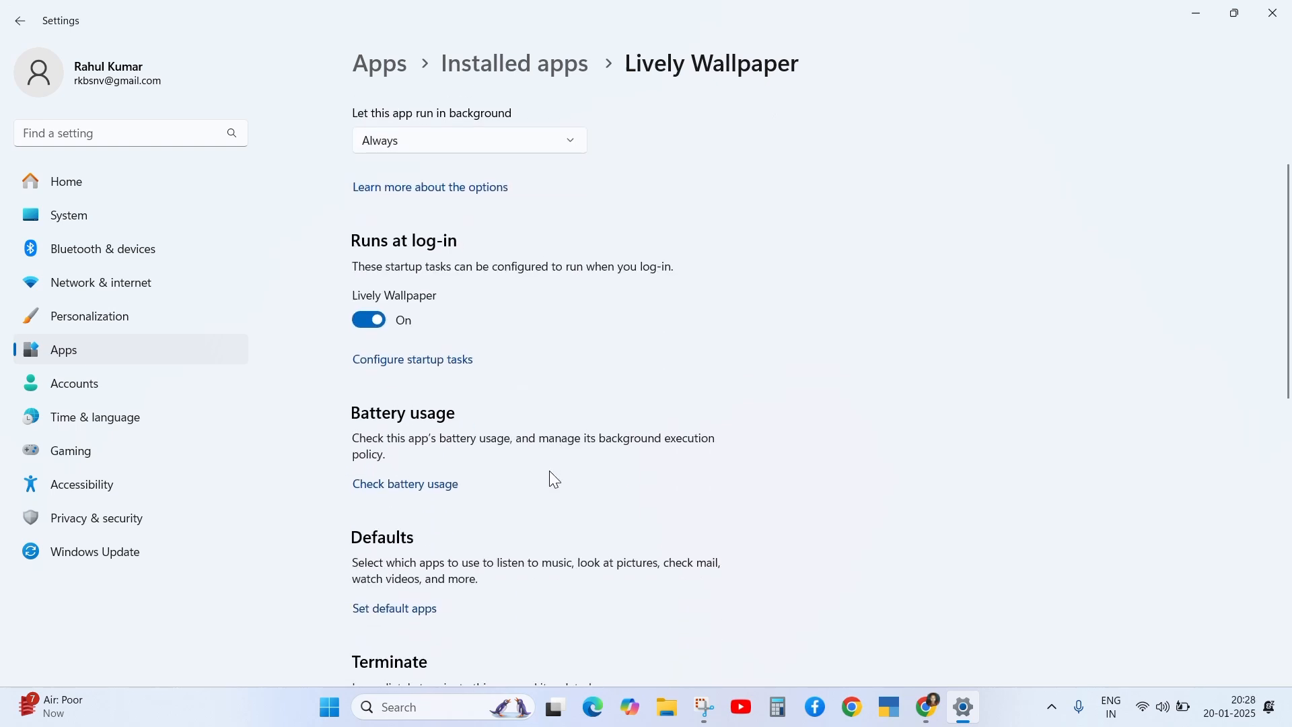
- Repair Lively Wallpaper, then start a Reset of the app and its data
scroll("down", 3)
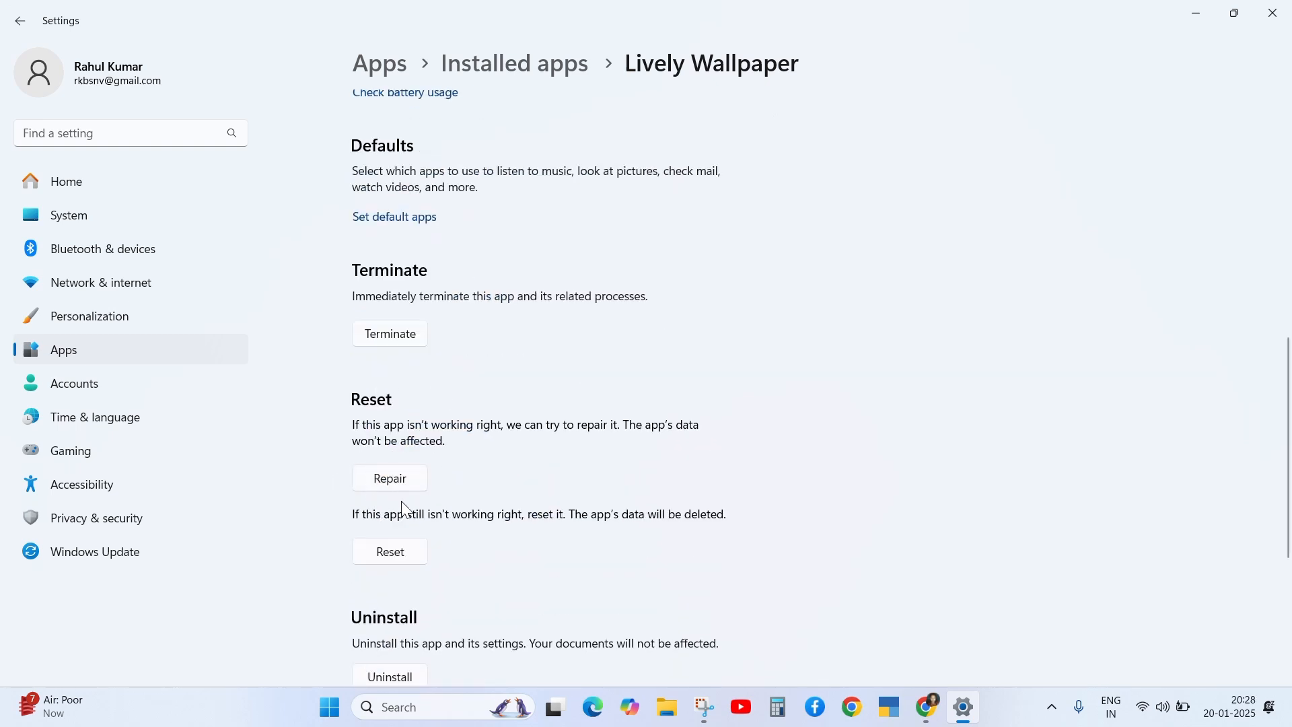
left_click(389, 478)
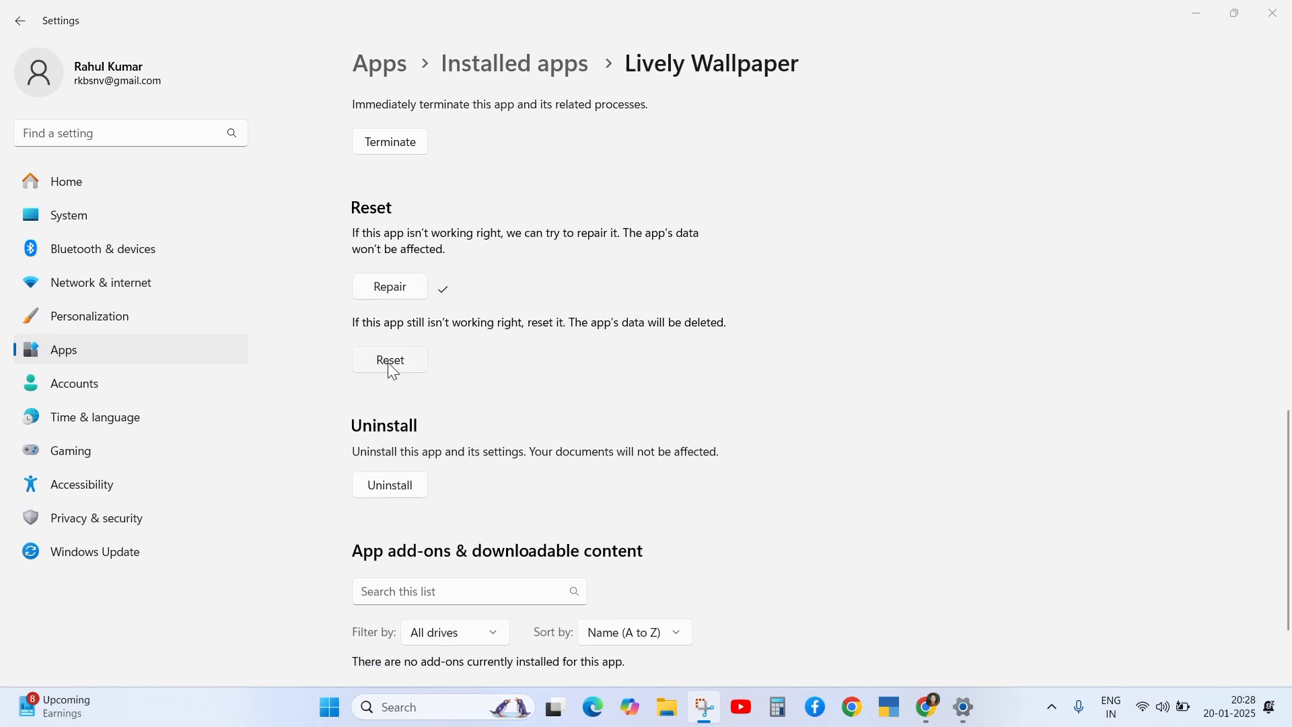
left_click(389, 360)
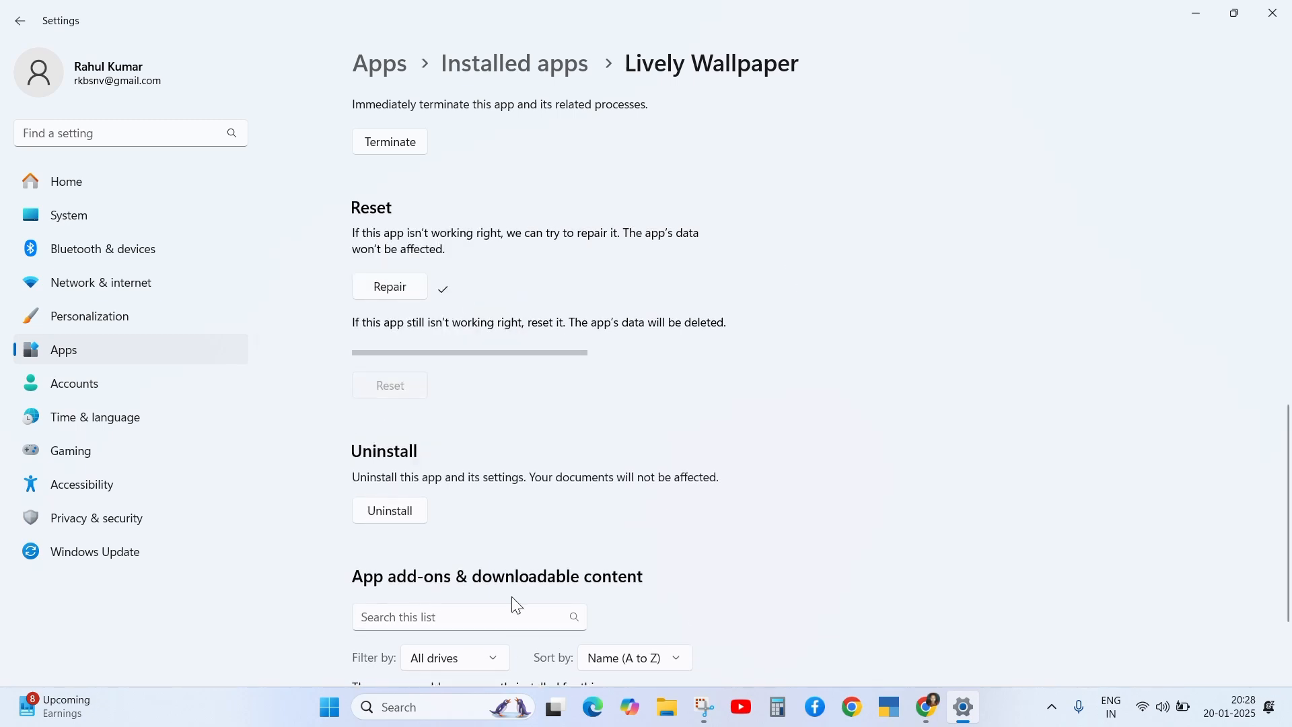
scroll("down", 3)
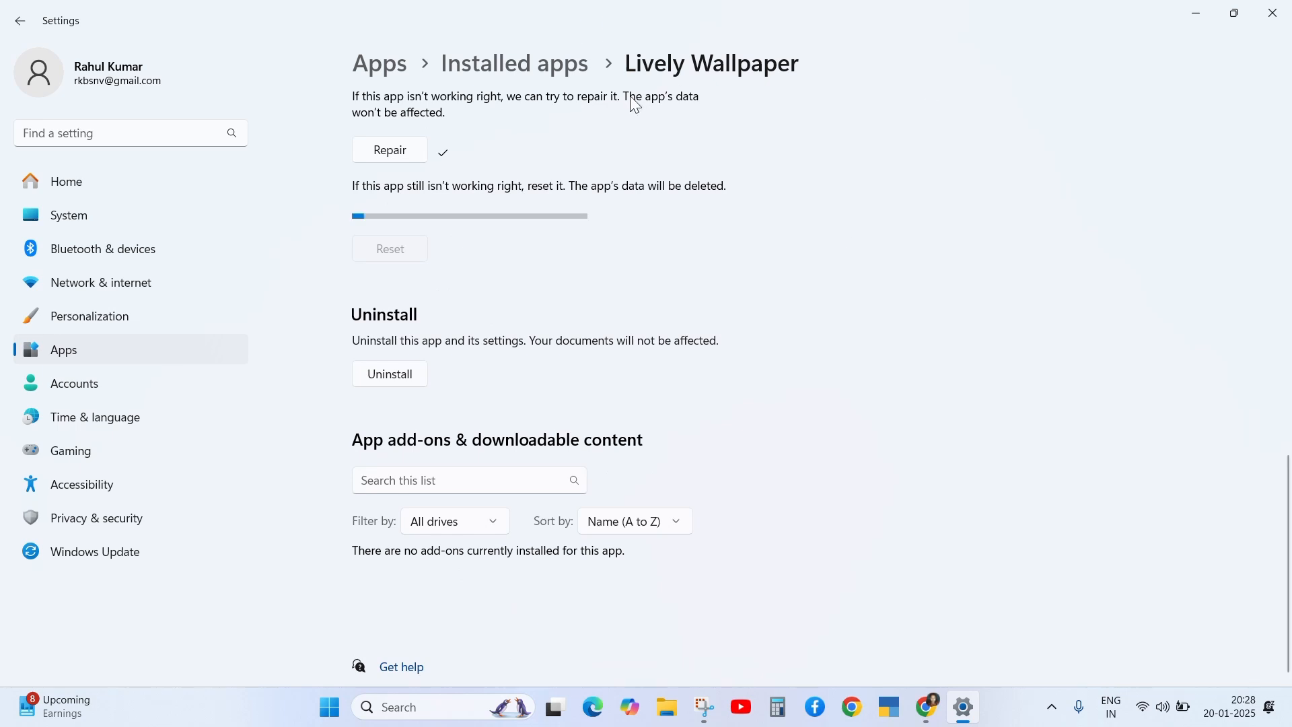